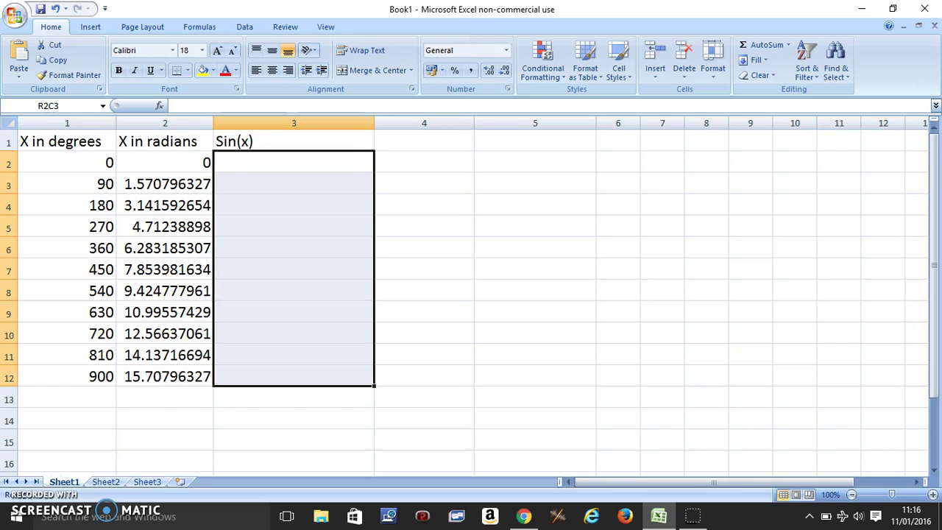
Step: Enter =SIN( referencing the row's radians cell ) in the top Sin(x) cell and confirm
click(293, 162)
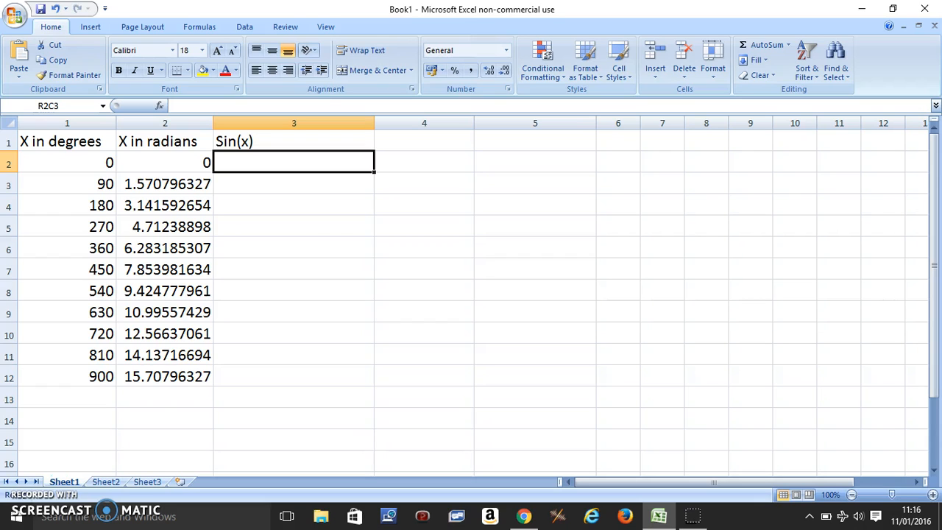
text(=)
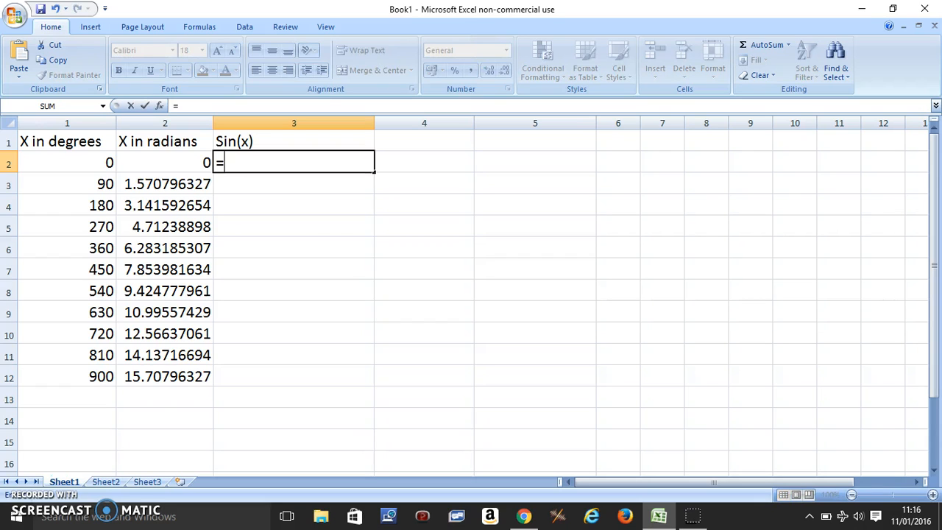
text(SI)
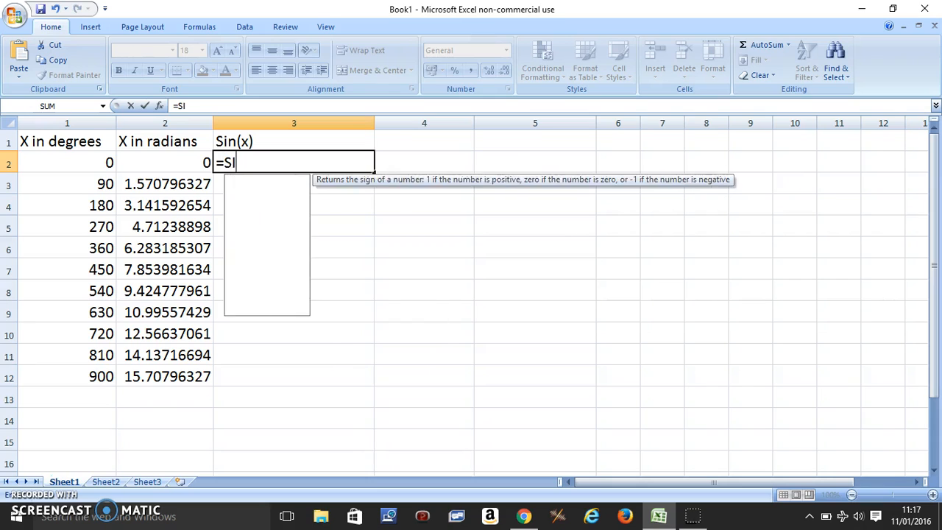
text(N)
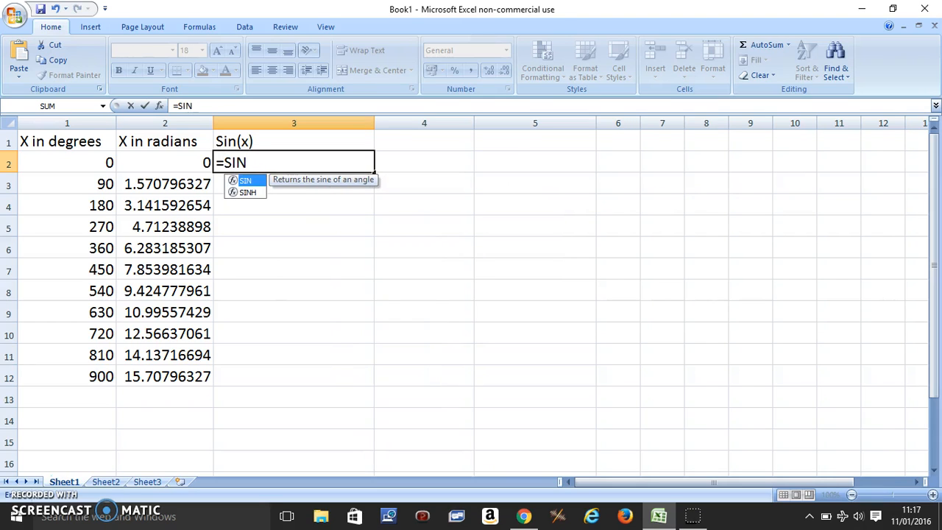
text(()
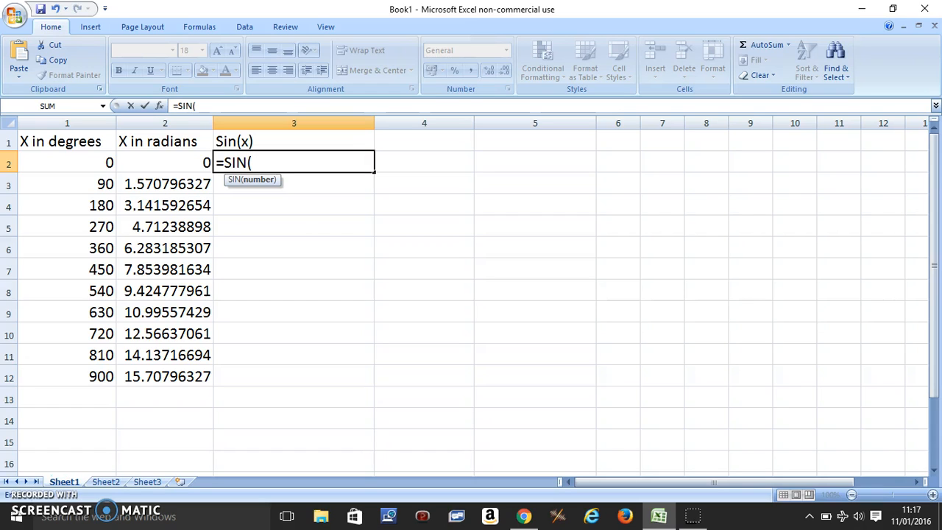
click(165, 162)
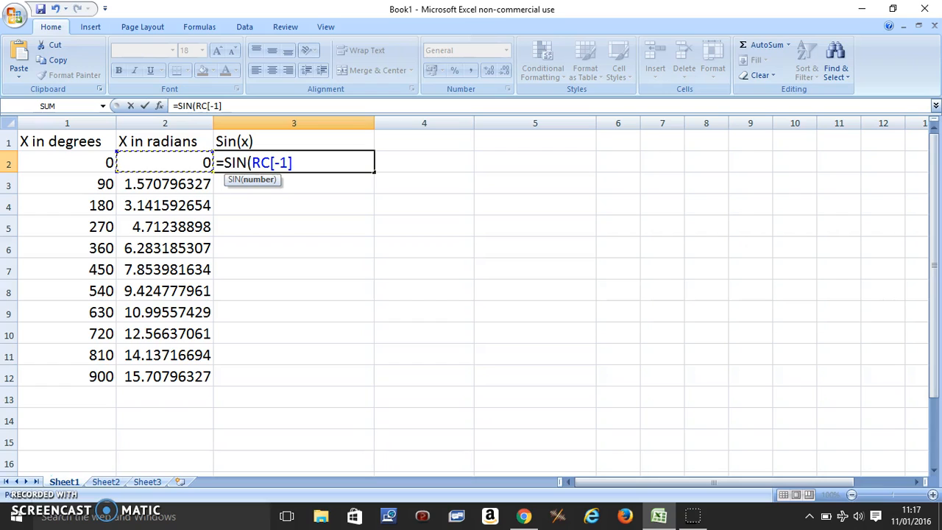
text())
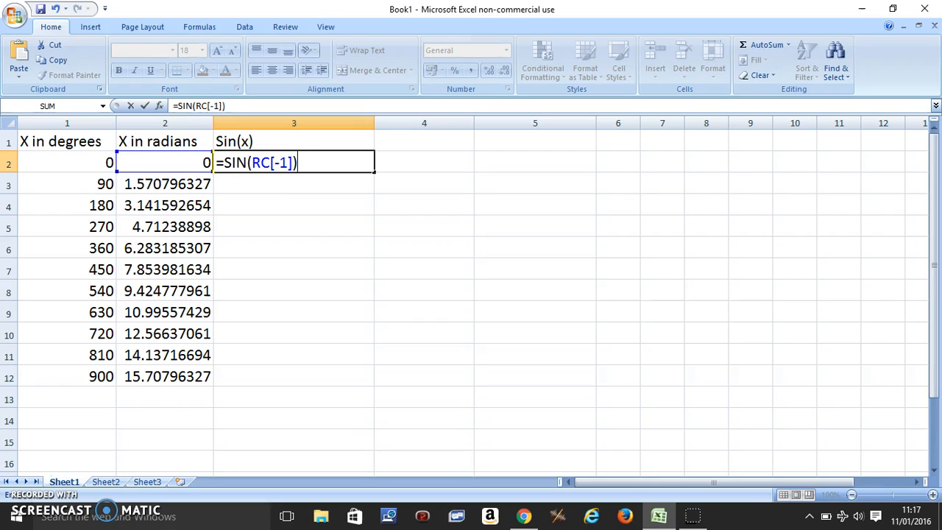
key(Enter)
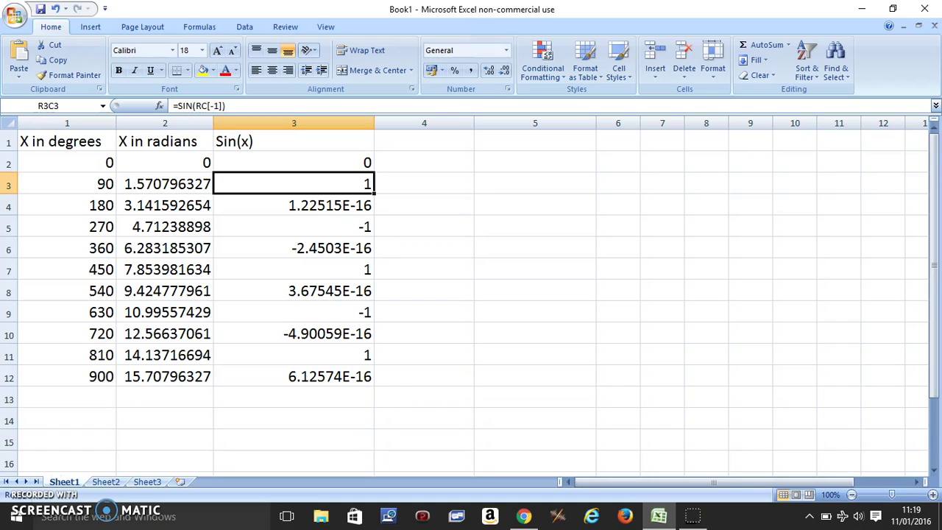
Step: Select the first degrees value to begin choosing chart data
click(70, 162)
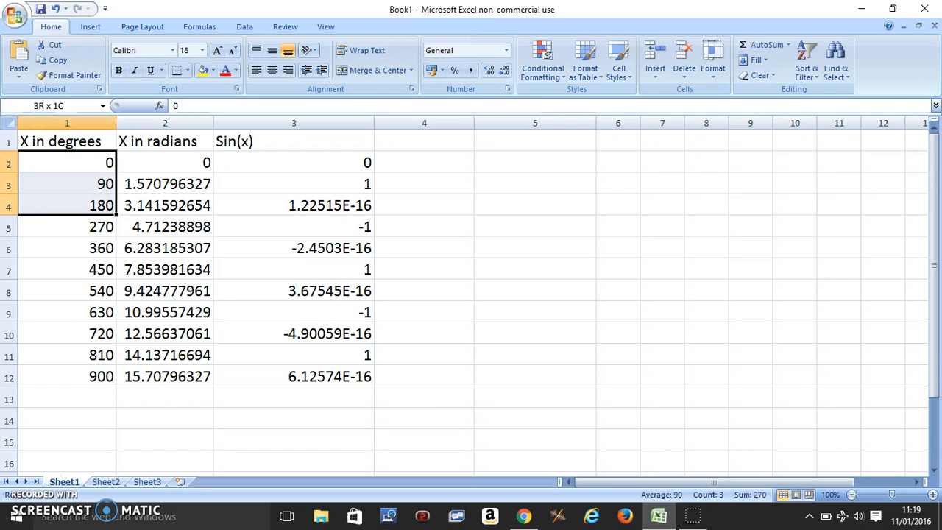
Step: Select degrees 0 to 900 together with the Sin(x) values as chart data, then go to Insert
drag(67, 161, 68, 377)
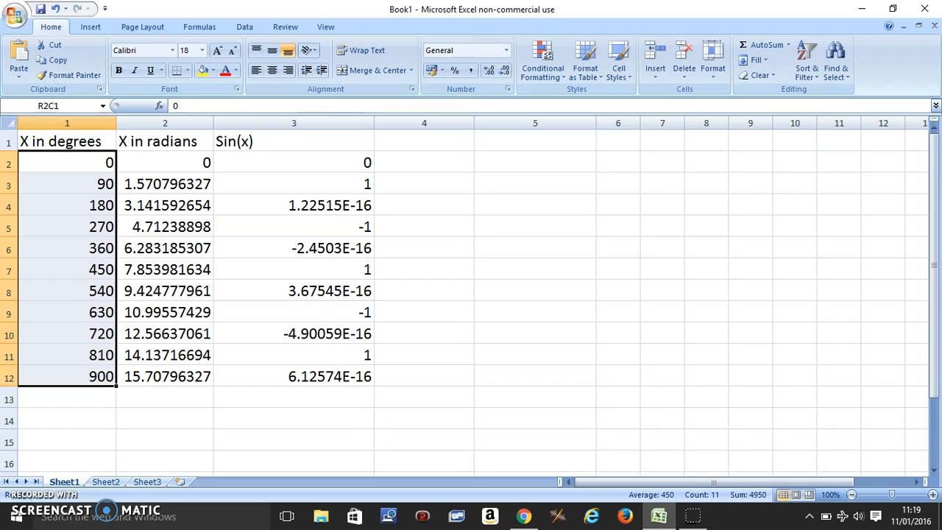
click(293, 162)
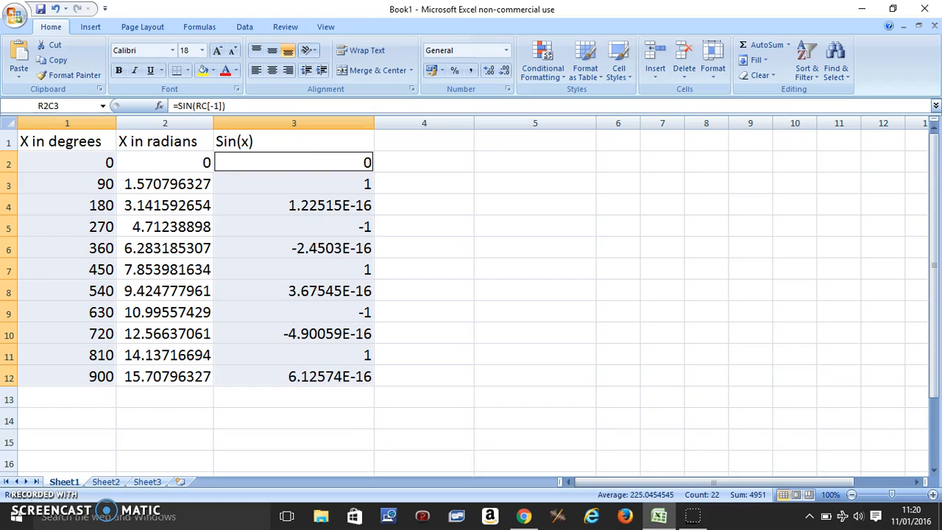
click(95, 27)
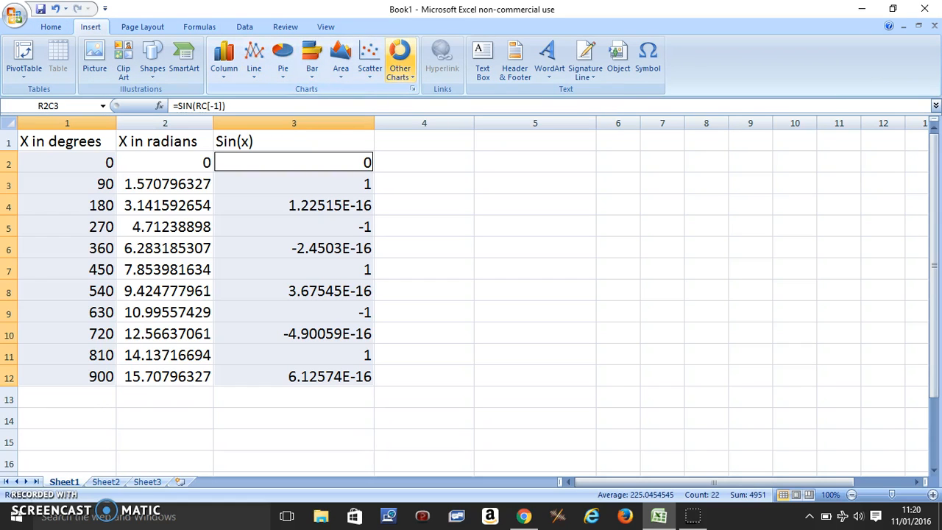
Step: Insert a Scatter with Smooth Lines chart plotting Sin(x) against degrees
click(368, 56)
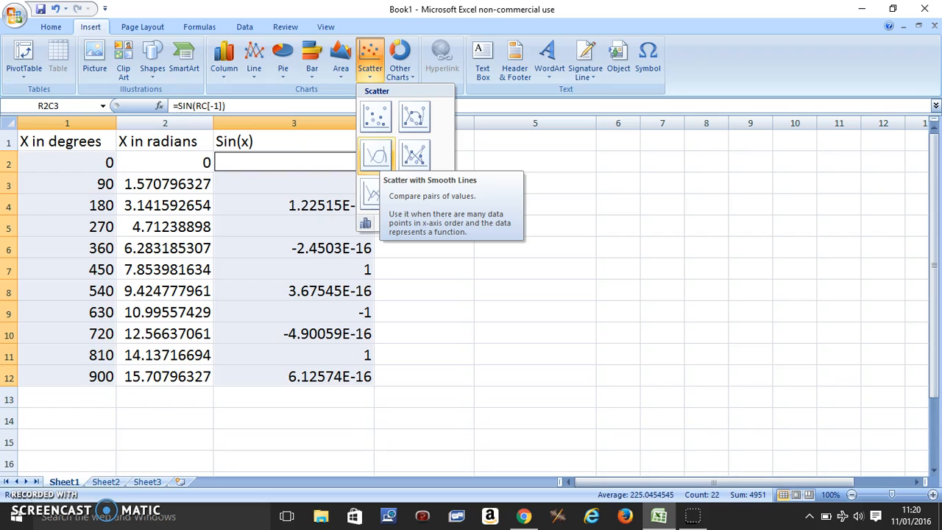
click(374, 155)
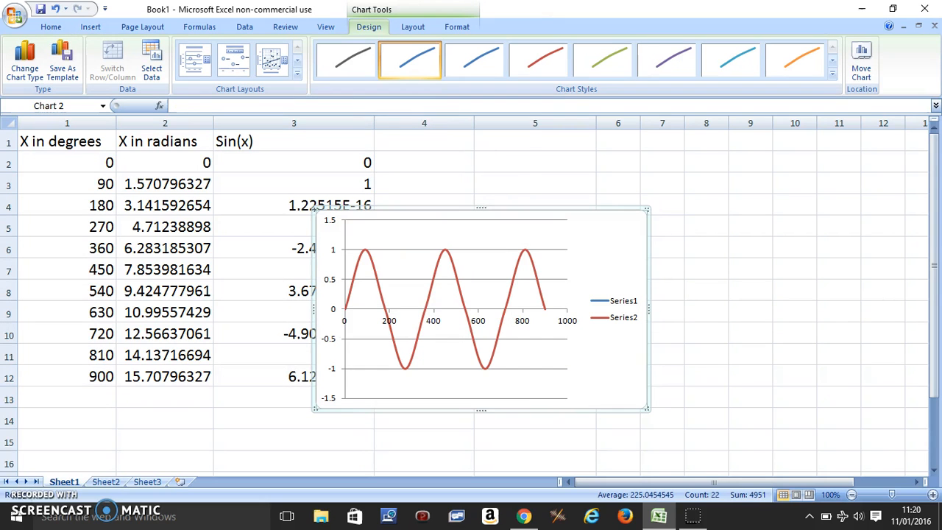
mouse_move(622, 300)
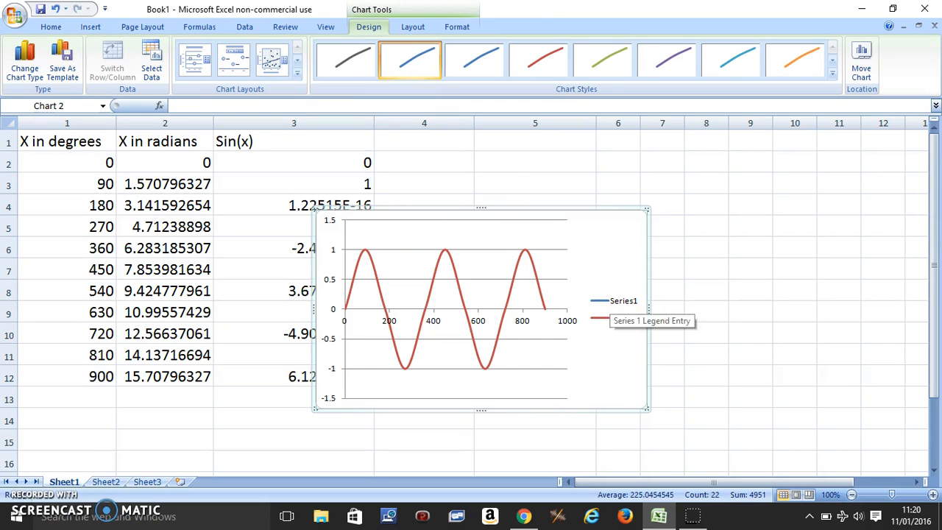